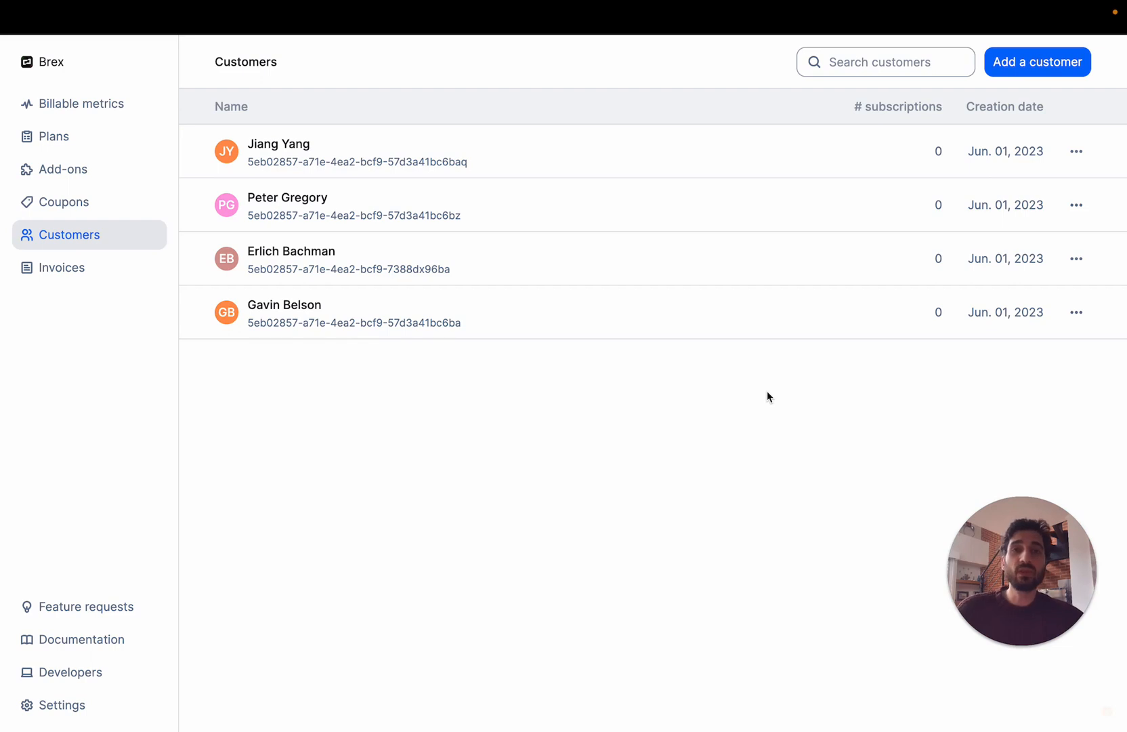
mouse_move(531, 370)
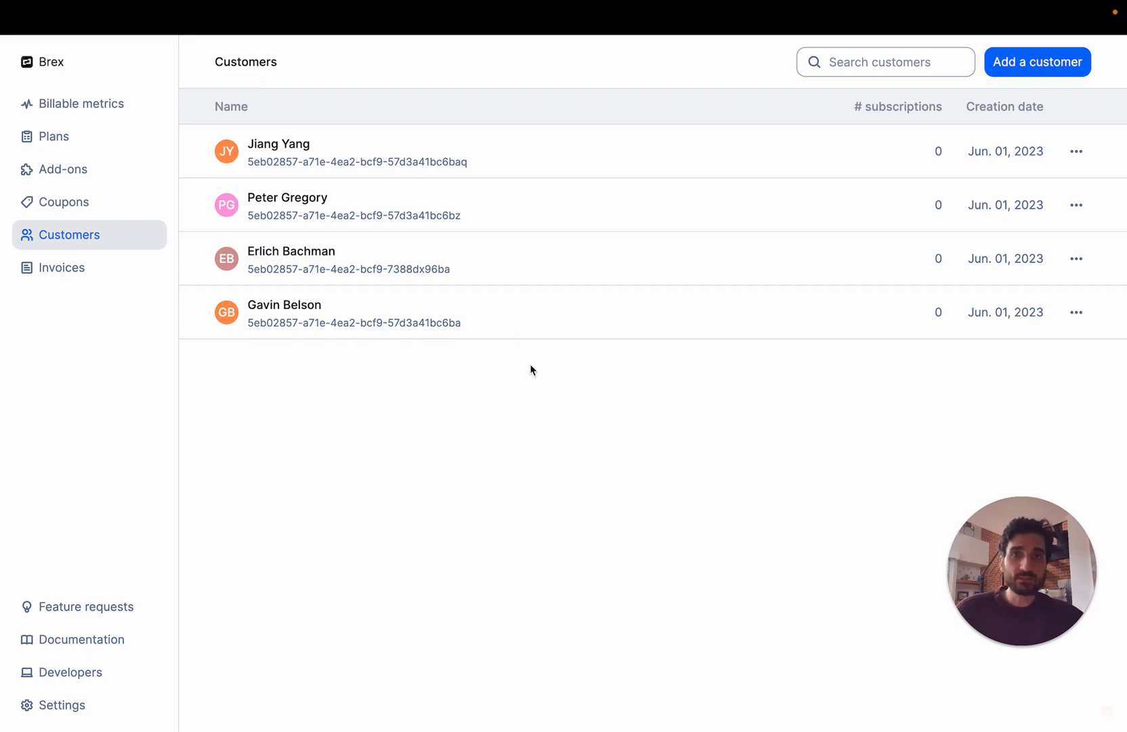
mouse_move(458, 313)
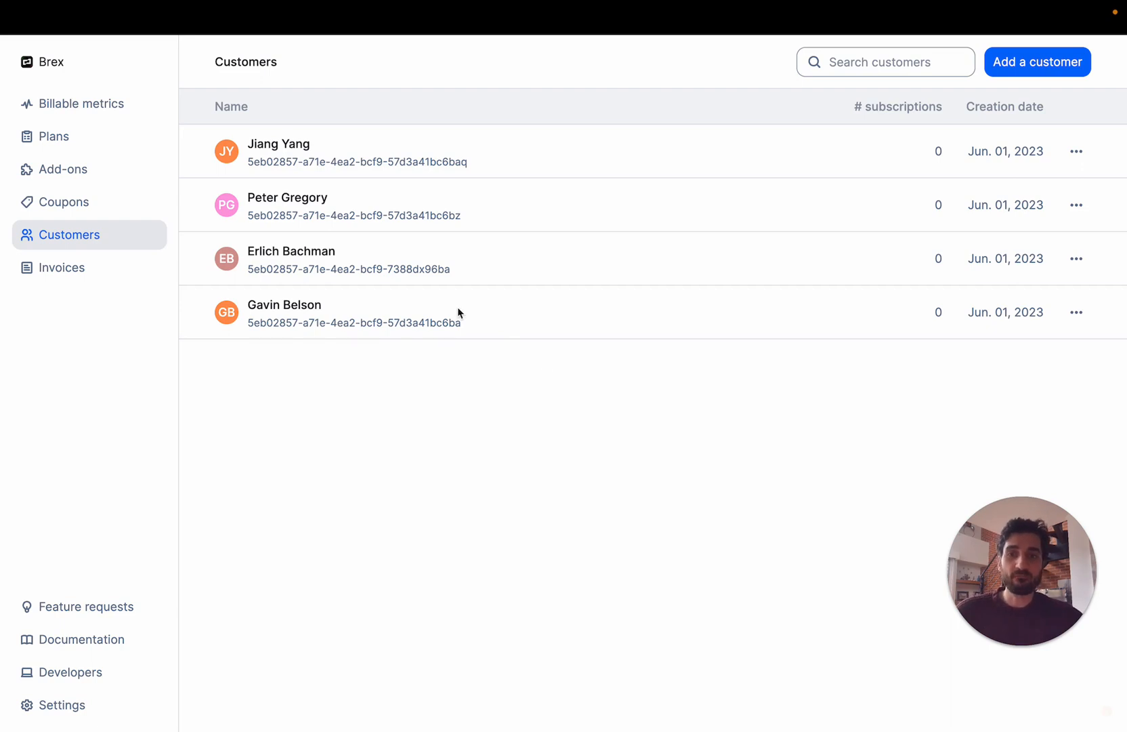
mouse_move(497, 321)
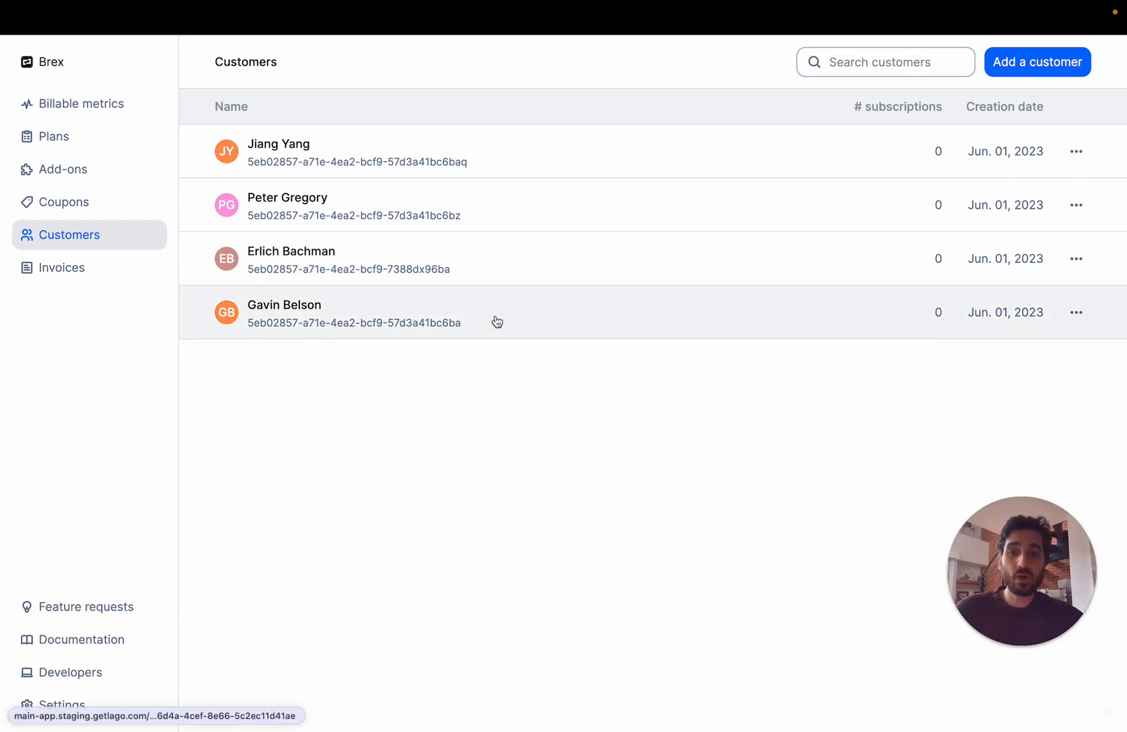
mouse_move(447, 234)
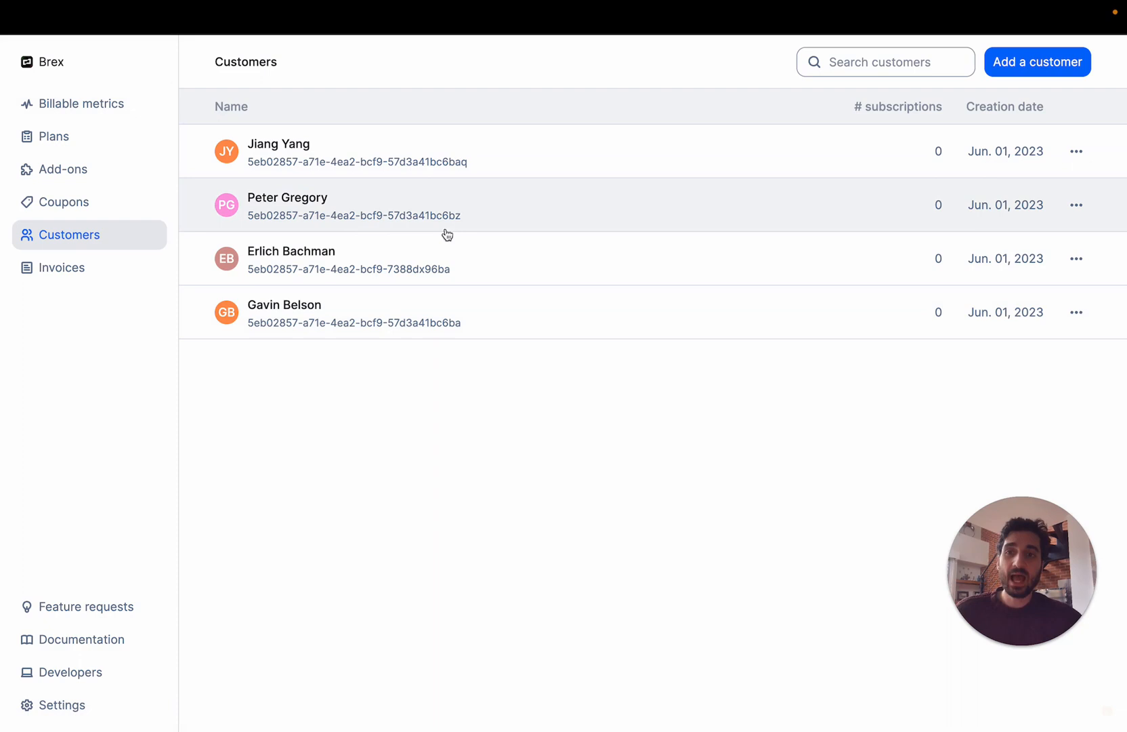
Open Gavin Belson's customer record and list his five pending invoices.
left_click(283, 305)
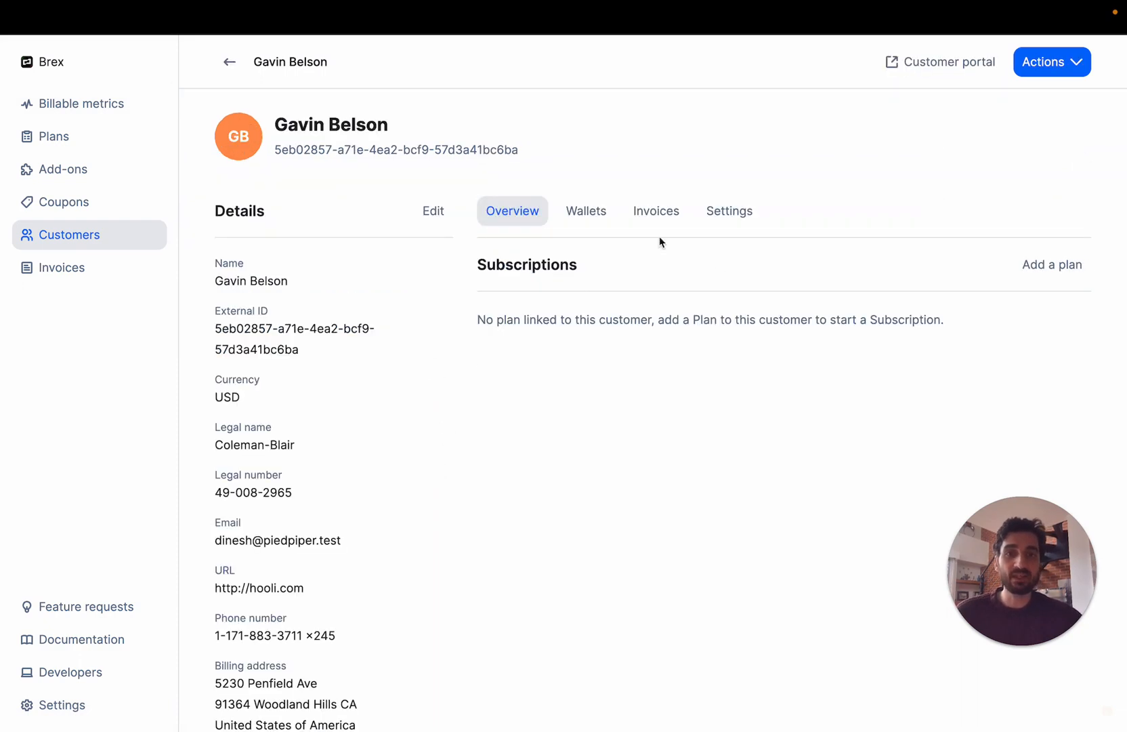
left_click(655, 210)
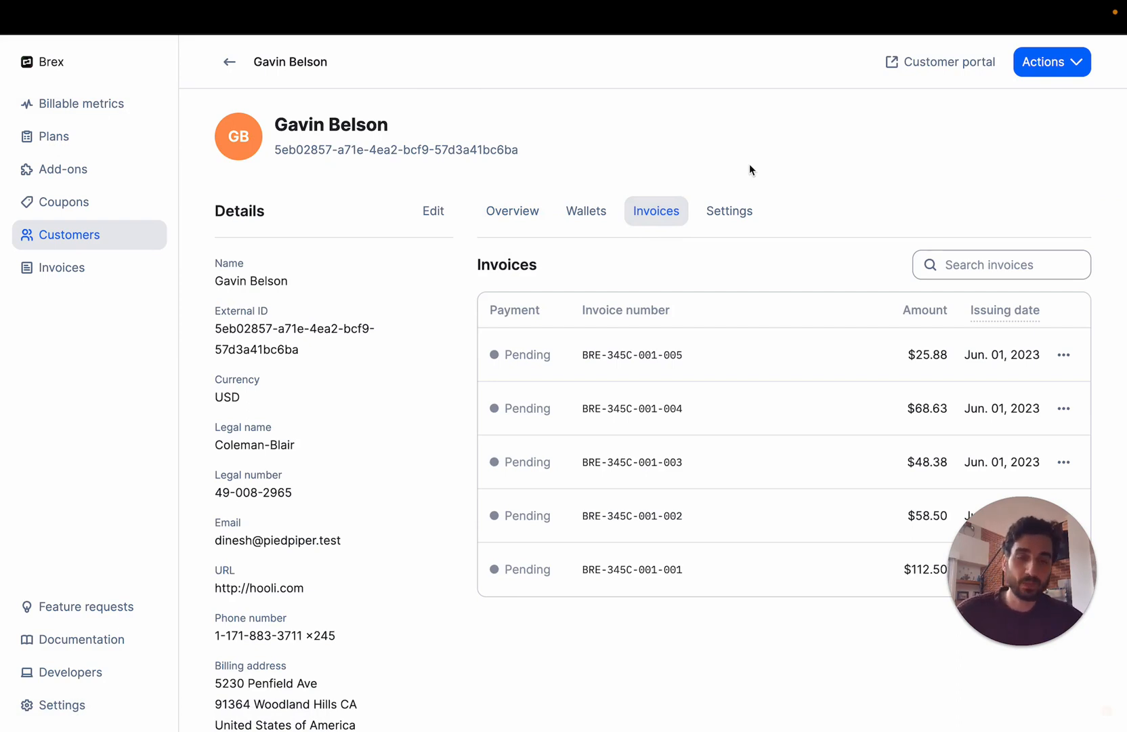
mouse_move(941, 62)
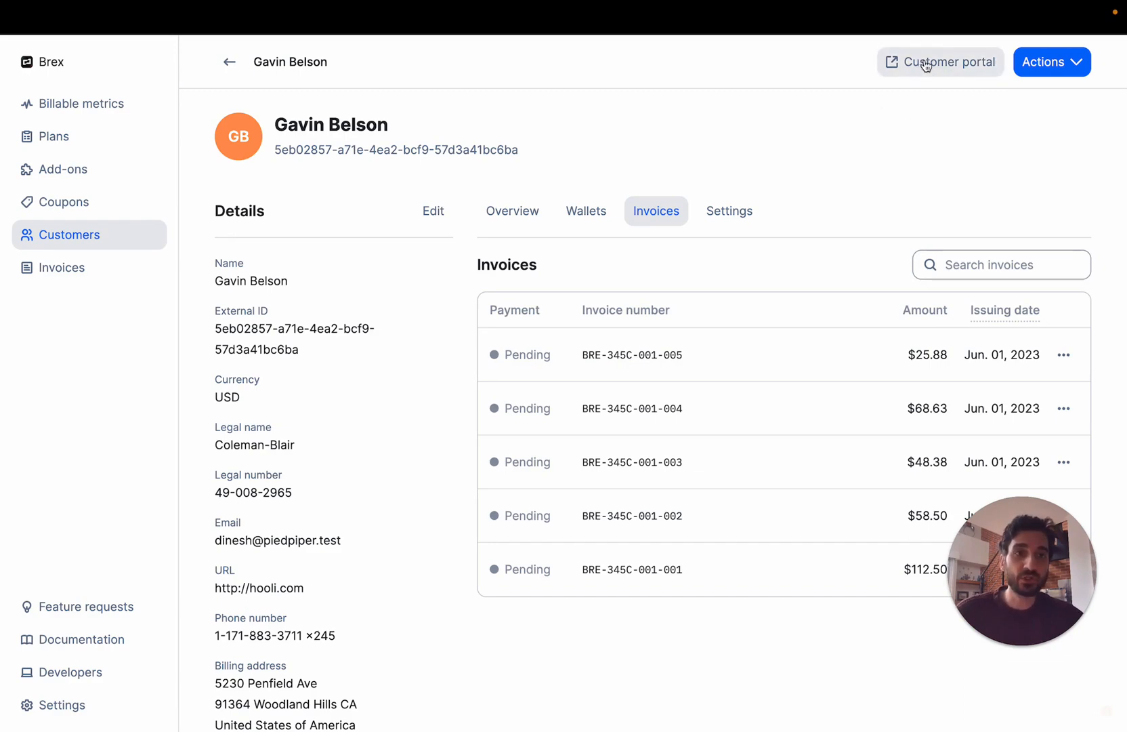
Open Gavin Belson's self-service portal showing customer details and five unpaid invoices.
left_click(948, 62)
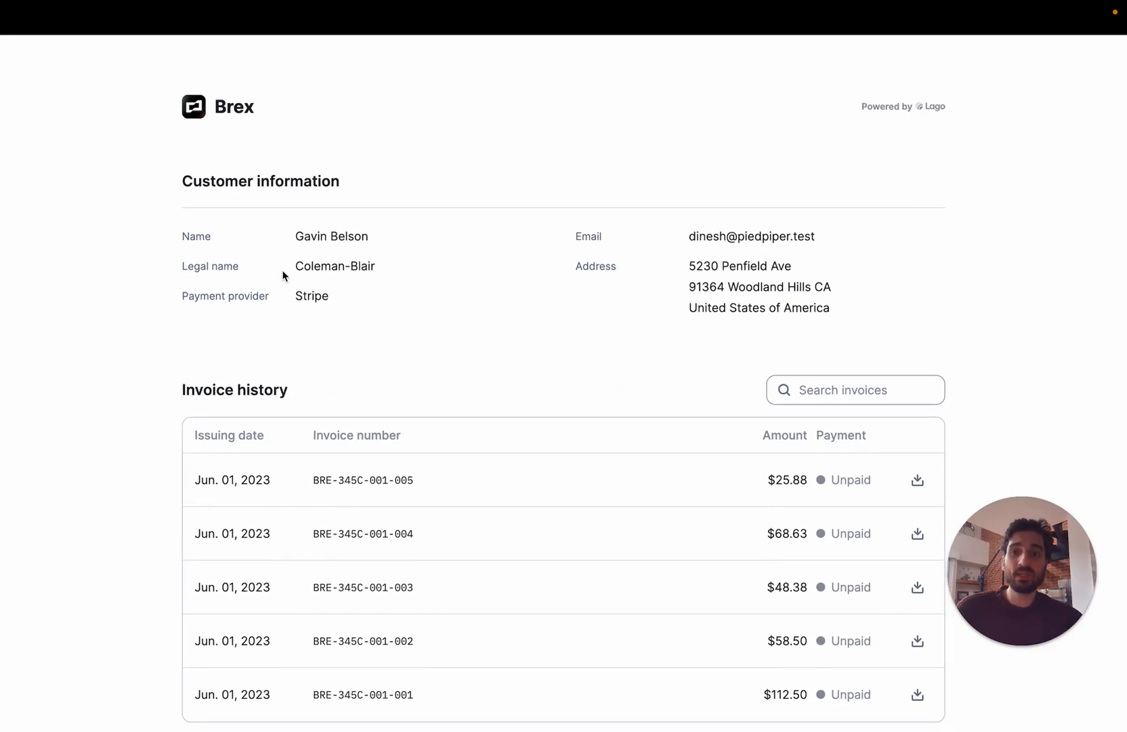
mouse_move(885, 322)
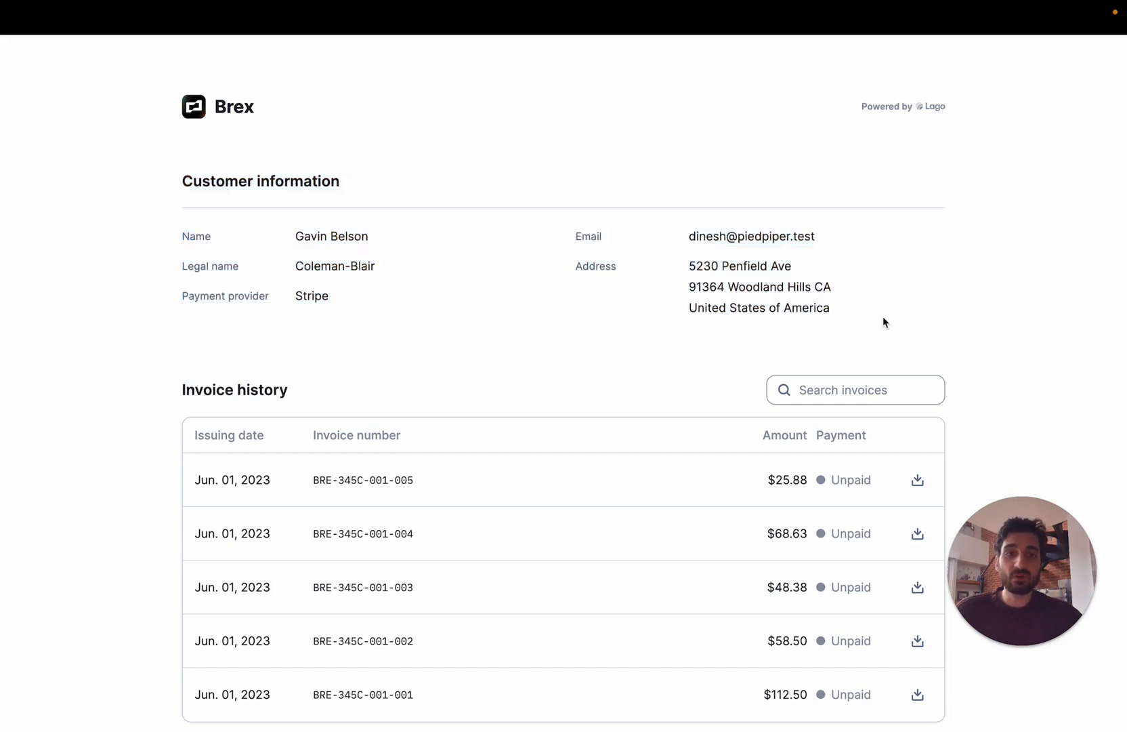
scroll("up", 3)
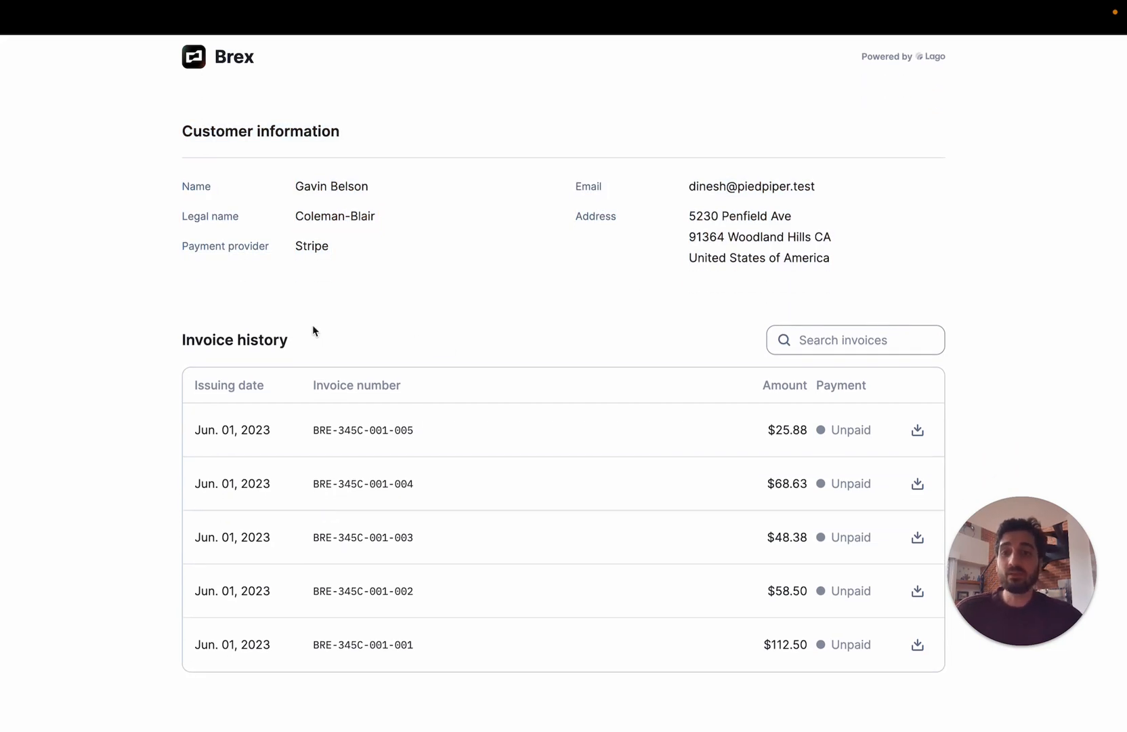
mouse_move(332, 359)
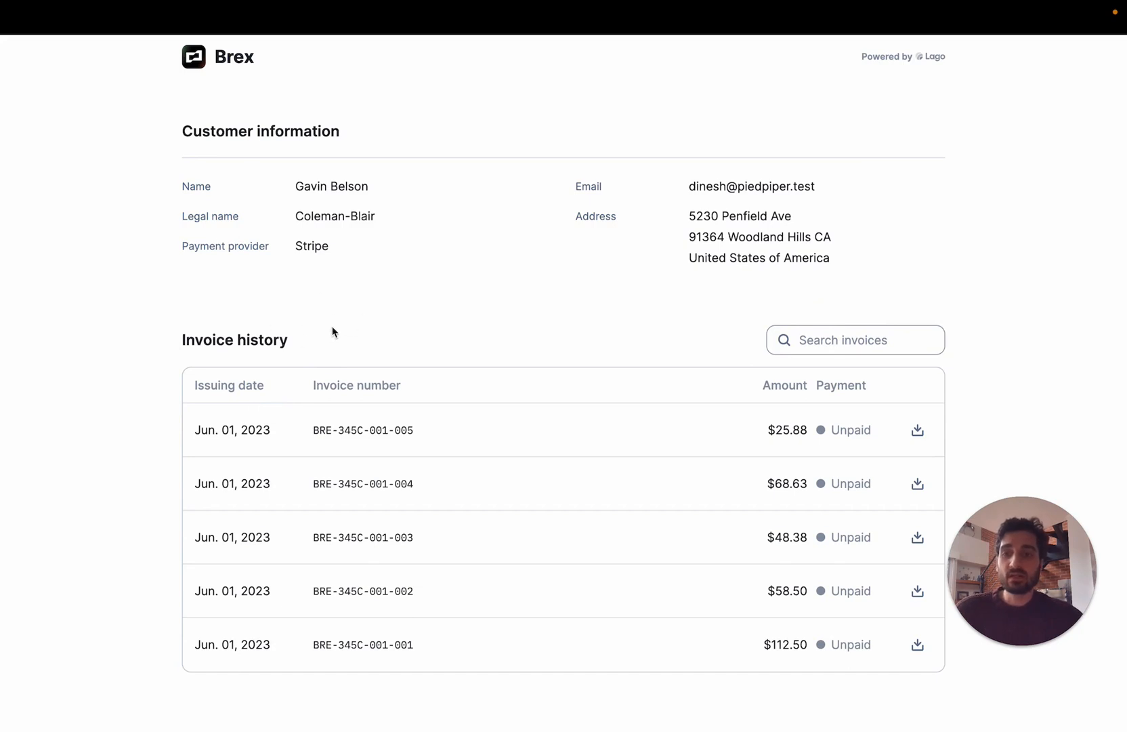
mouse_move(358, 381)
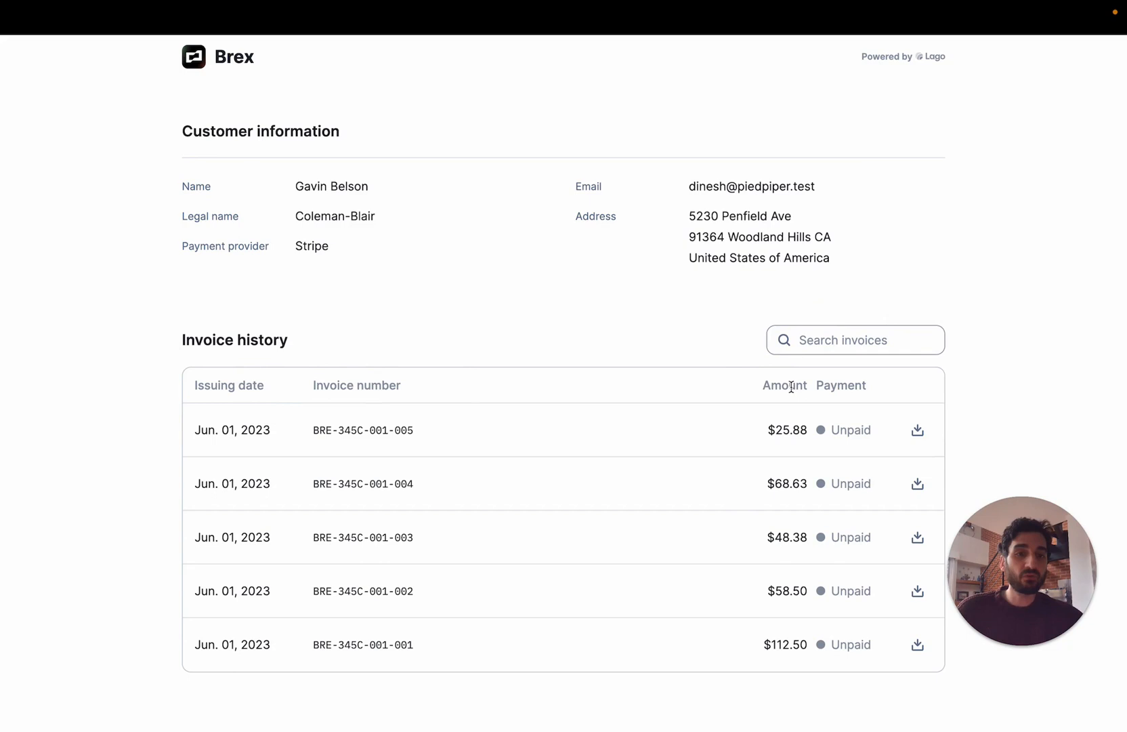
mouse_move(1036, 370)
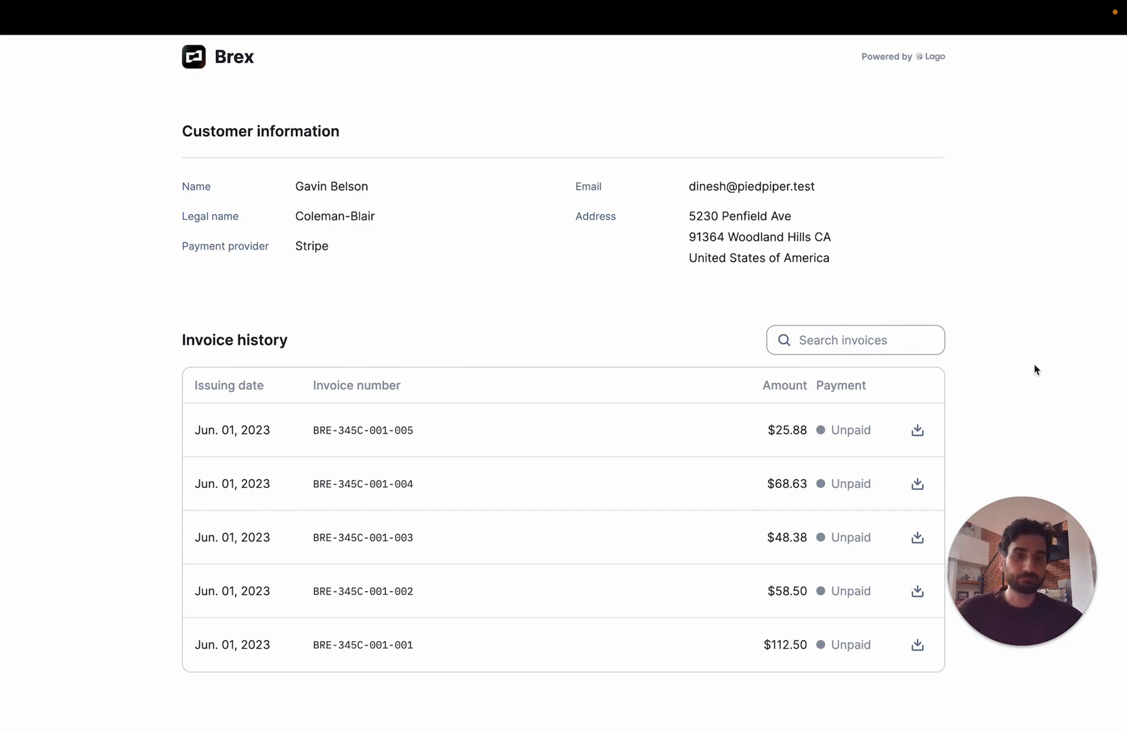
mouse_move(917, 429)
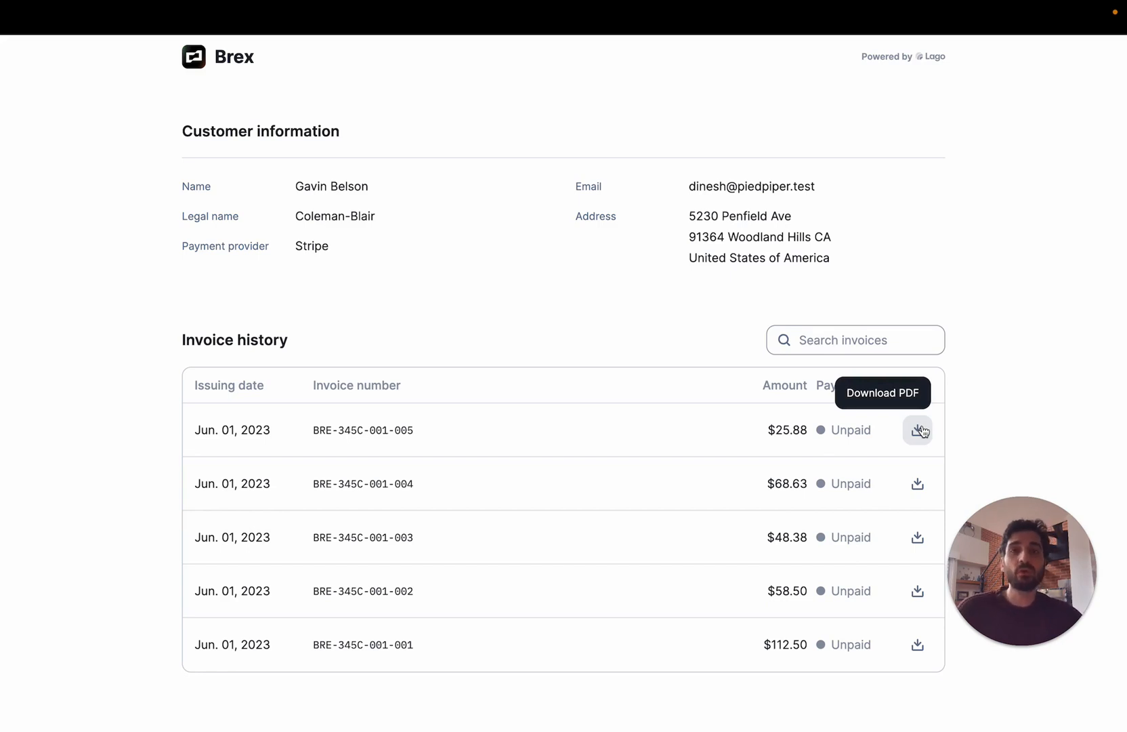
mouse_move(806, 256)
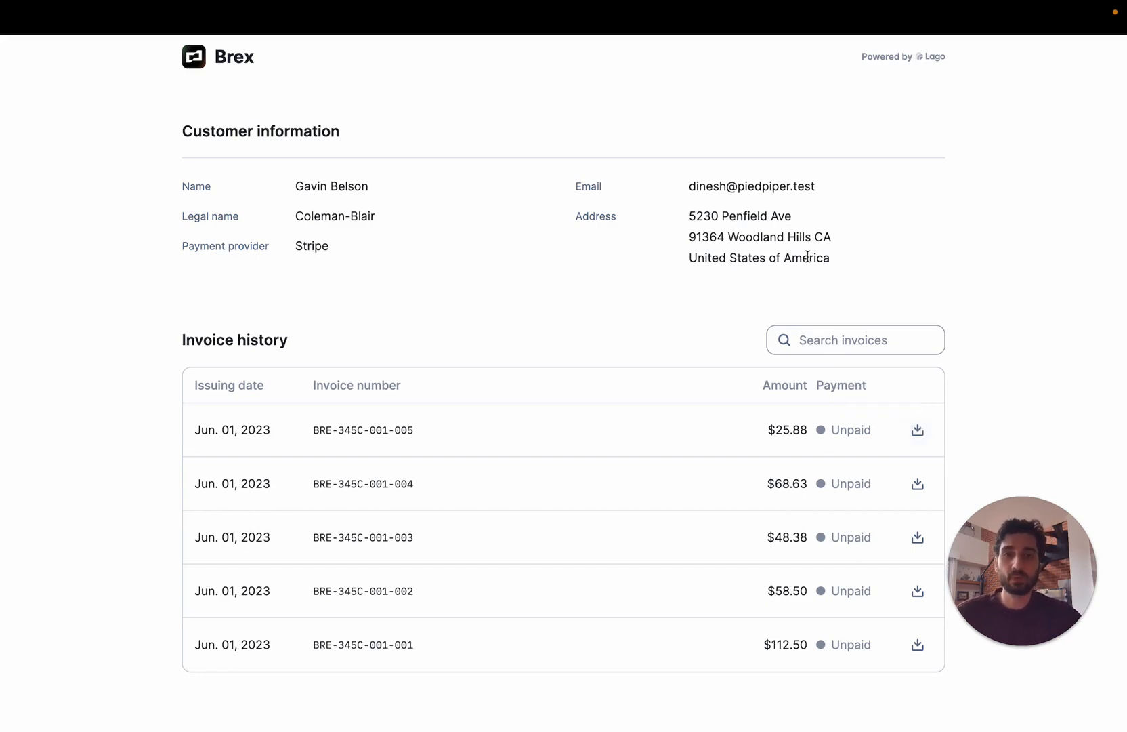
mouse_move(674, 282)
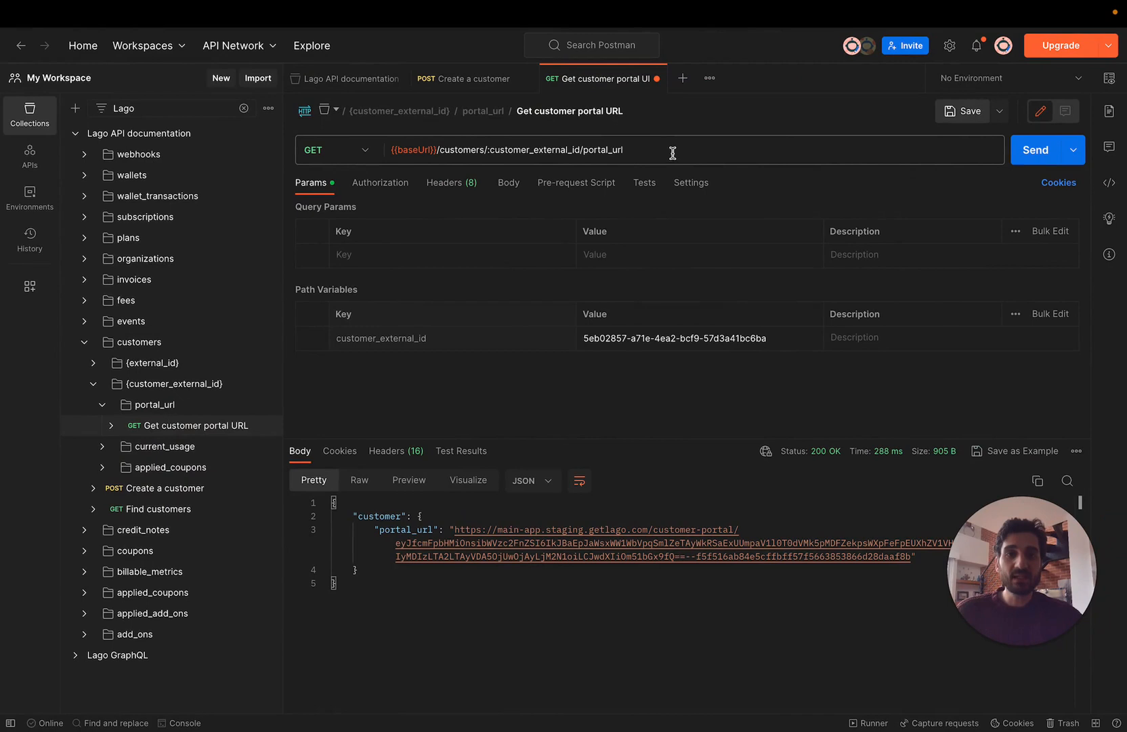
Inspect the Get customer portal URL request address and its returned portal_url in Postman.
left_click(690, 149)
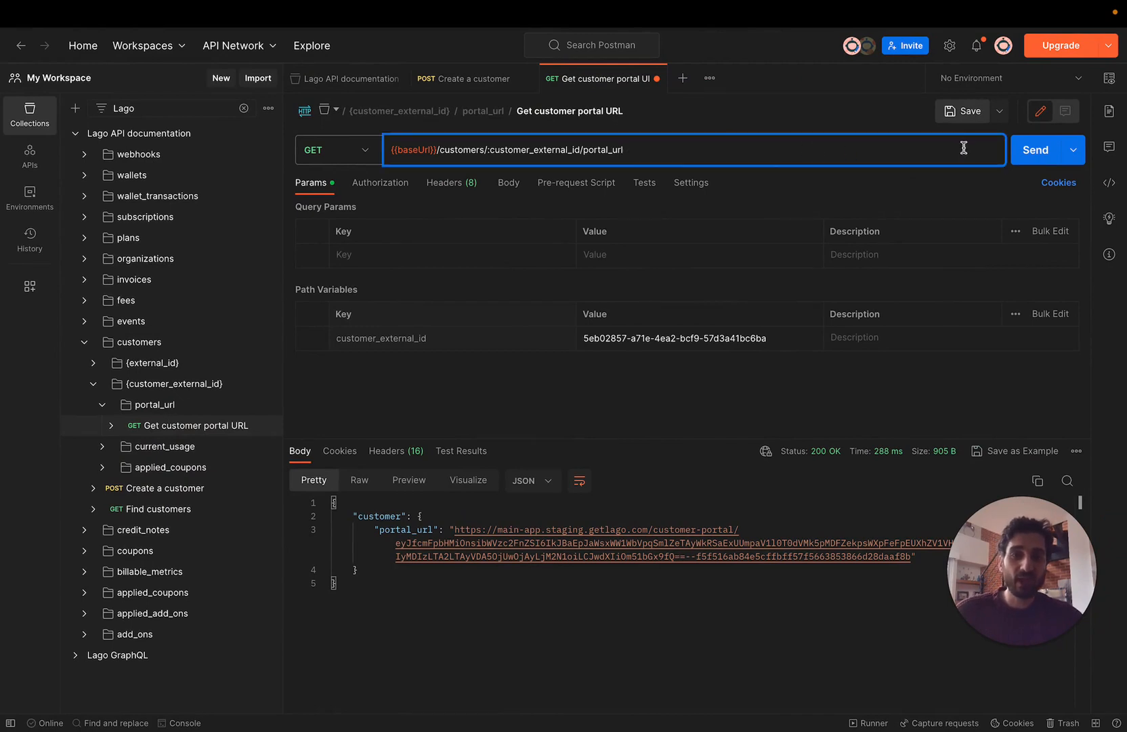
mouse_move(994, 210)
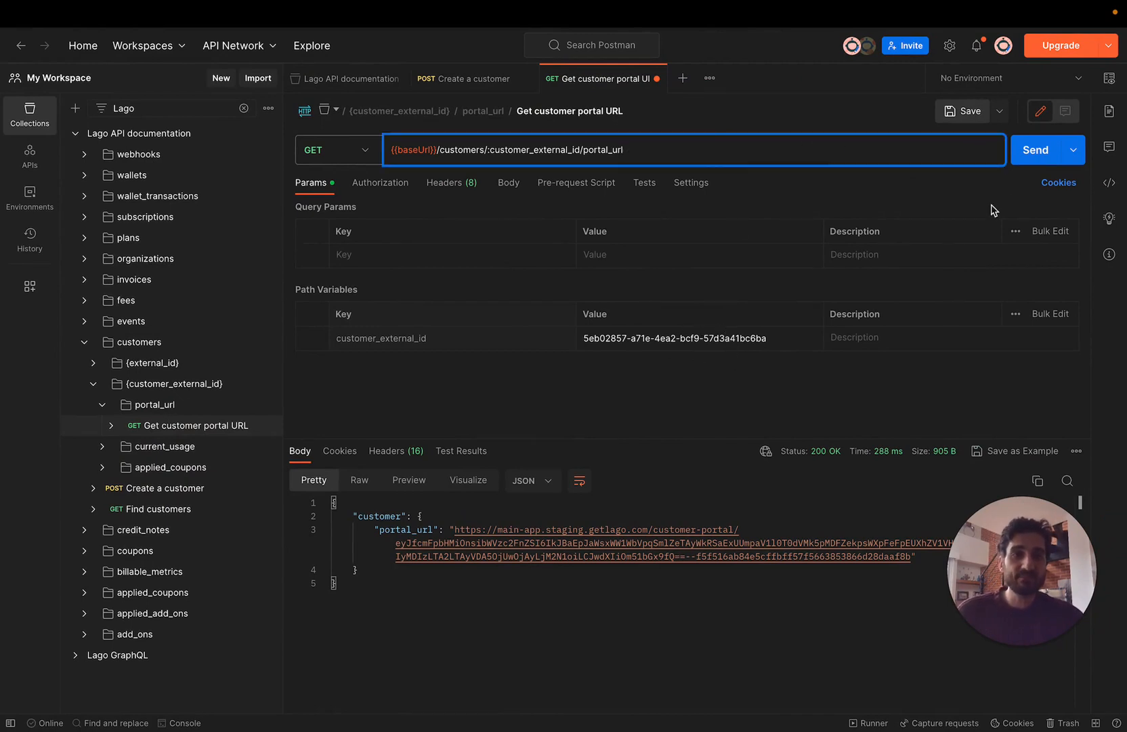
left_click(1035, 149)
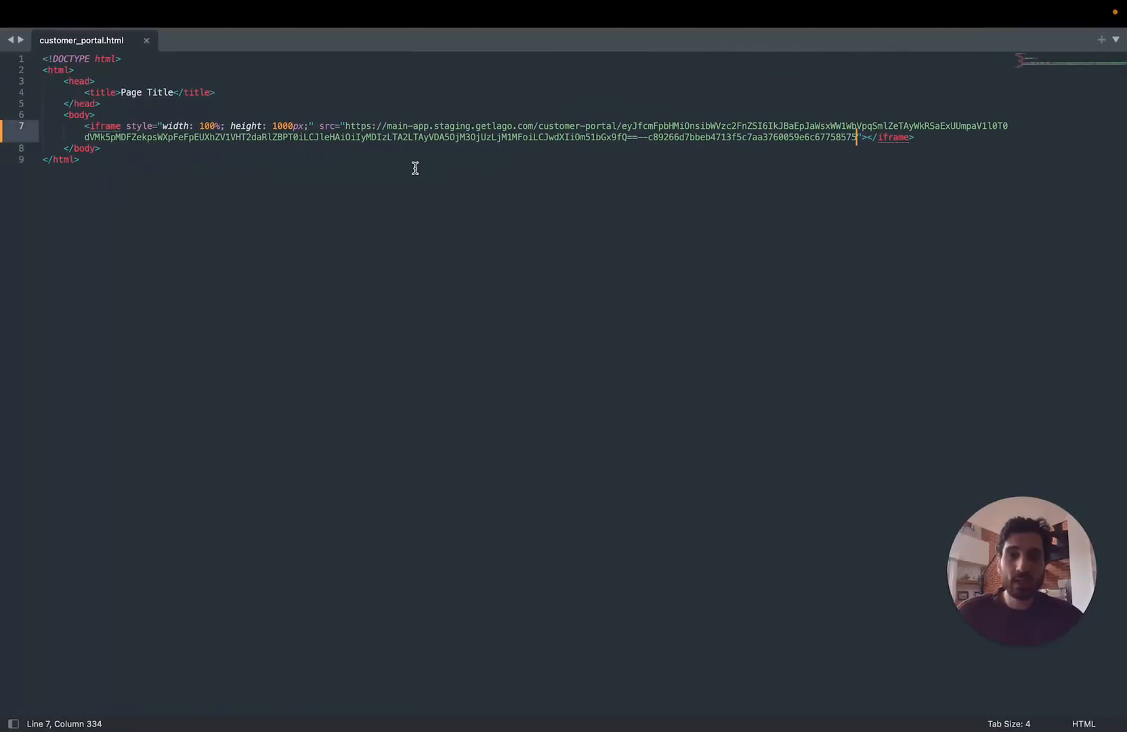
Select the portal URL inside the full-width iframe line of customer_portal.html.
left_click_drag(346, 126, 98, 147)
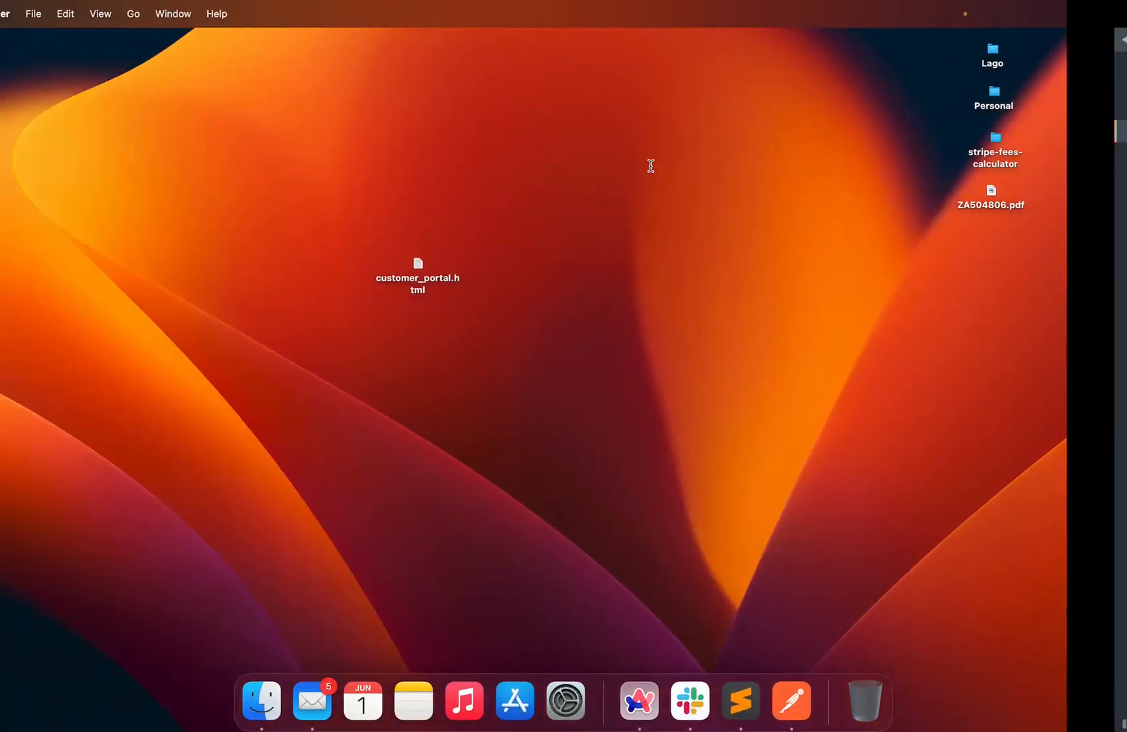
Open customer_portal.html from the desktop in a browser to view the embedded portal.
double_click(417, 268)
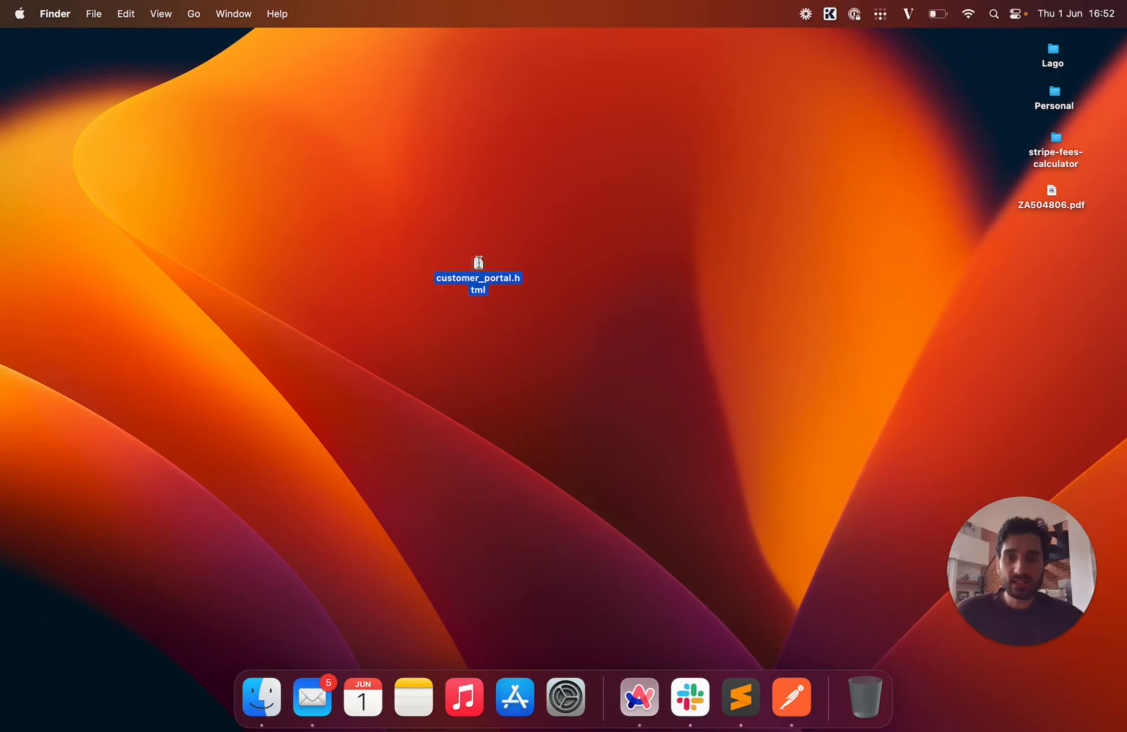
double_click(477, 283)
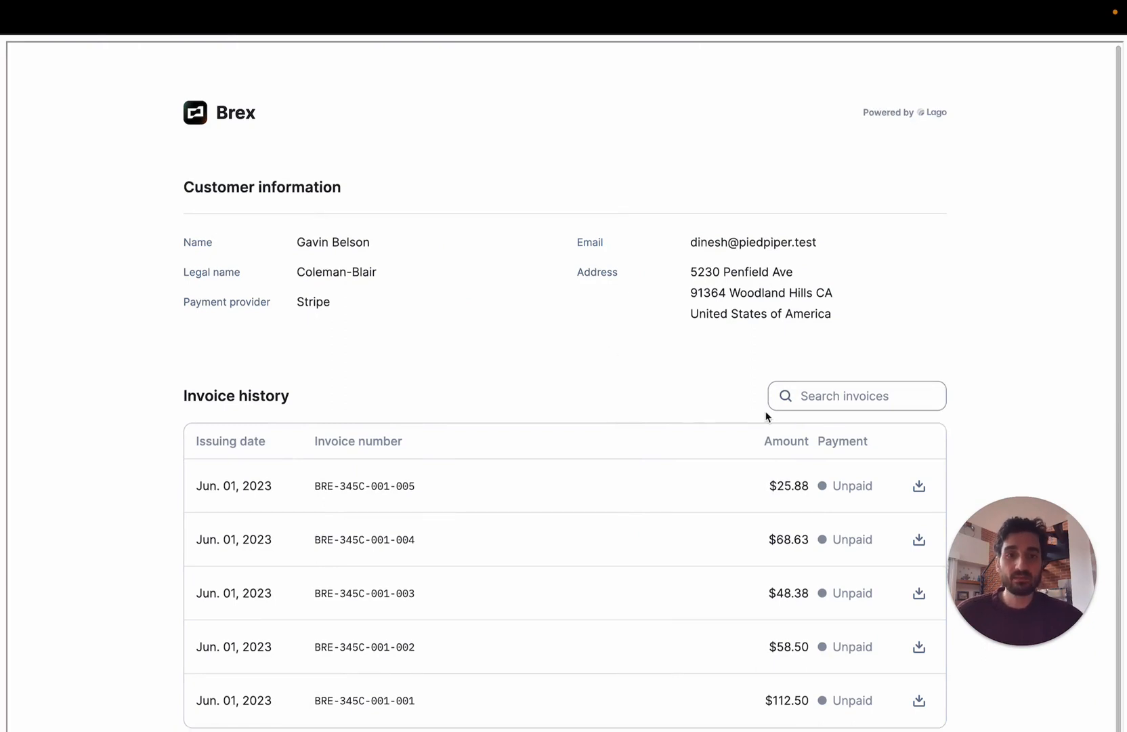
Search the embedded portal's invoice history for '005', leaving invoice BRE-345C-001-005.
left_click(857, 396)
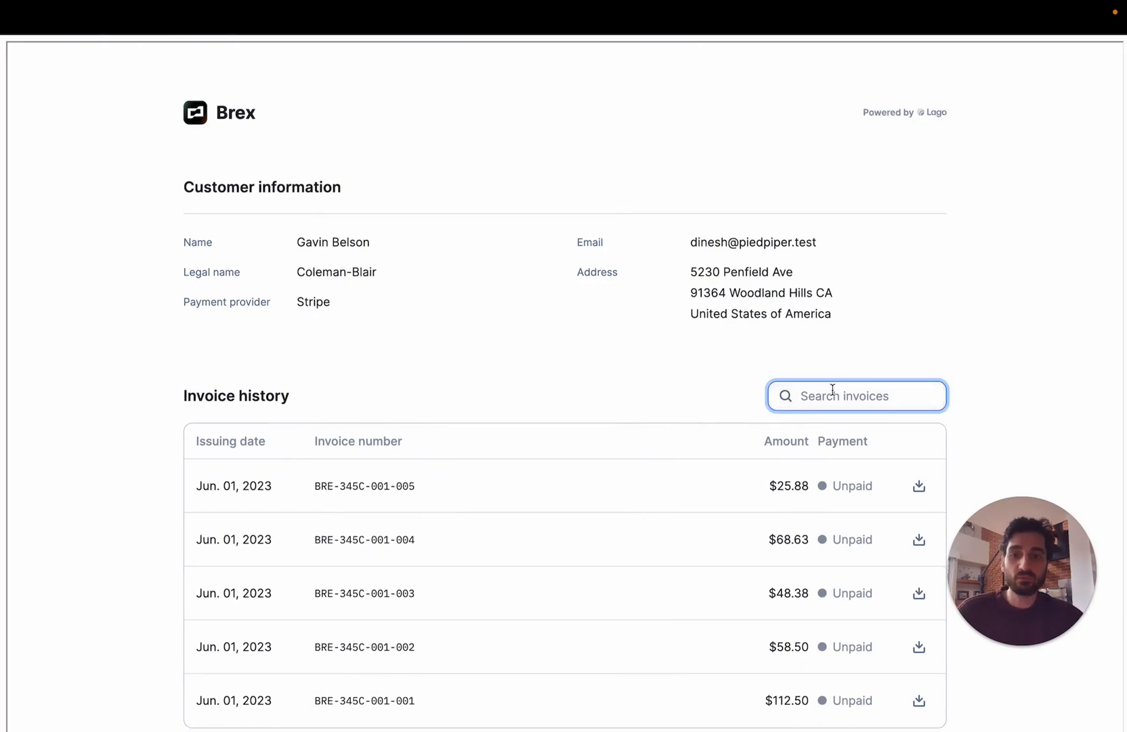
type("005")
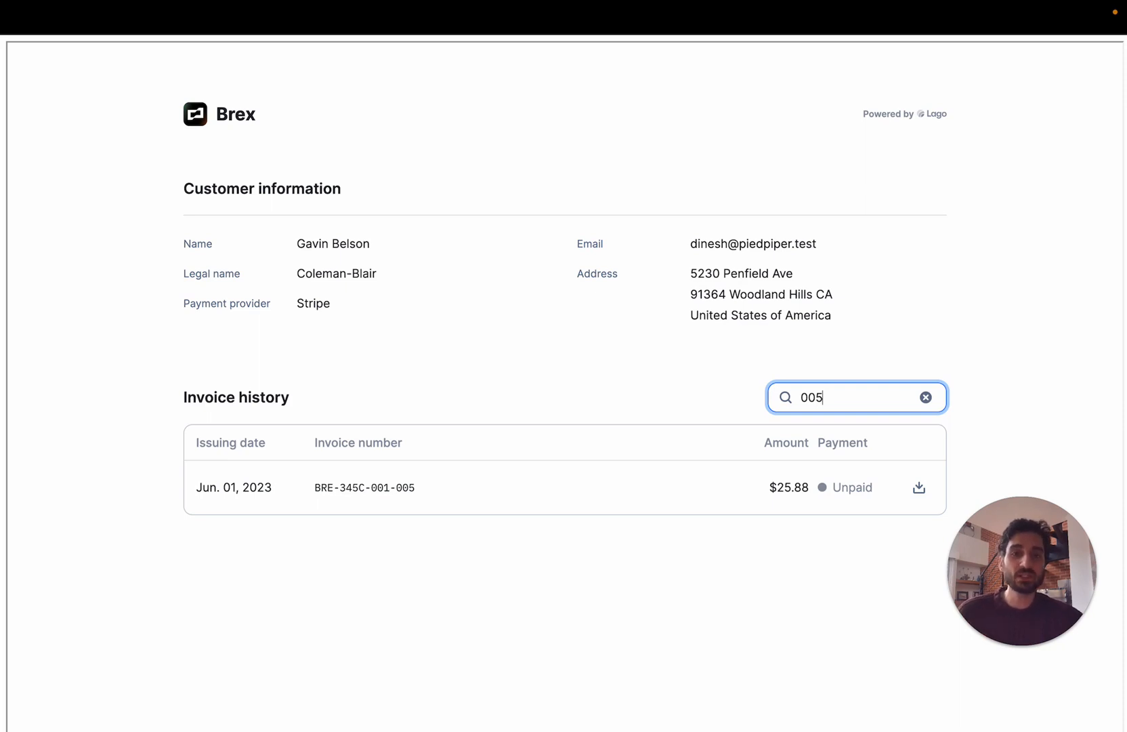
mouse_move(1002, 157)
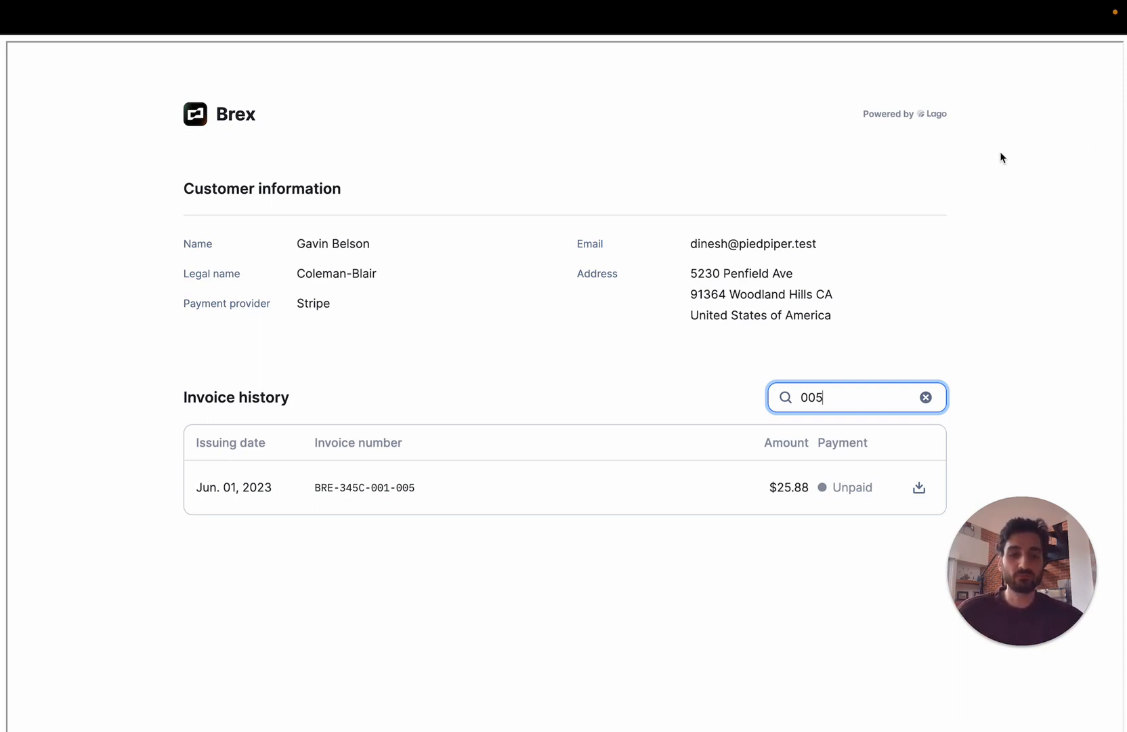